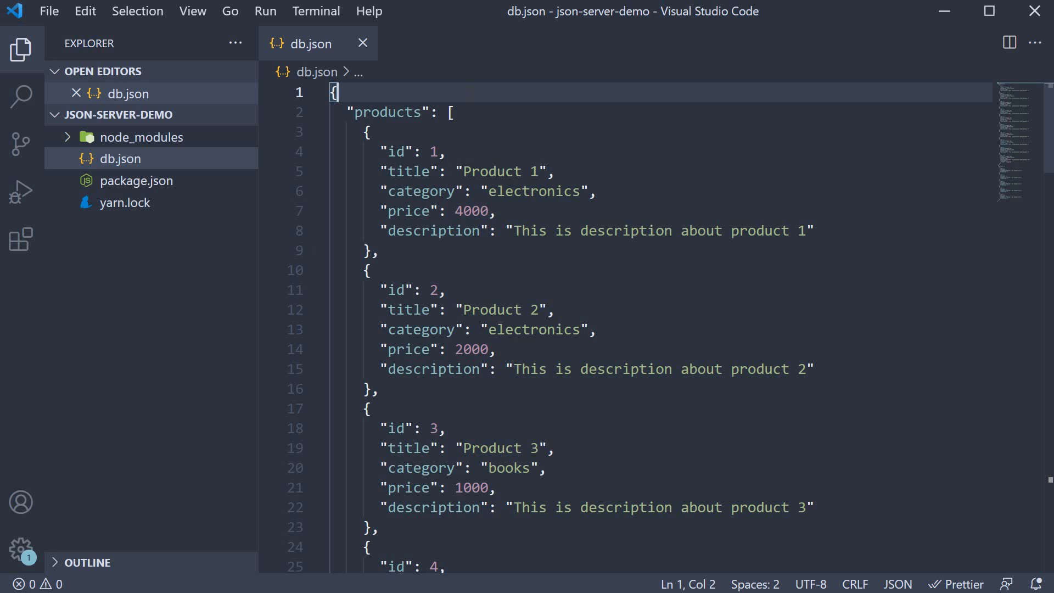
Fetch localhost:3000/products to view the full products list as JSON.
{"action": "scroll", "scroll_direction": "down", "scroll_amount": 3}
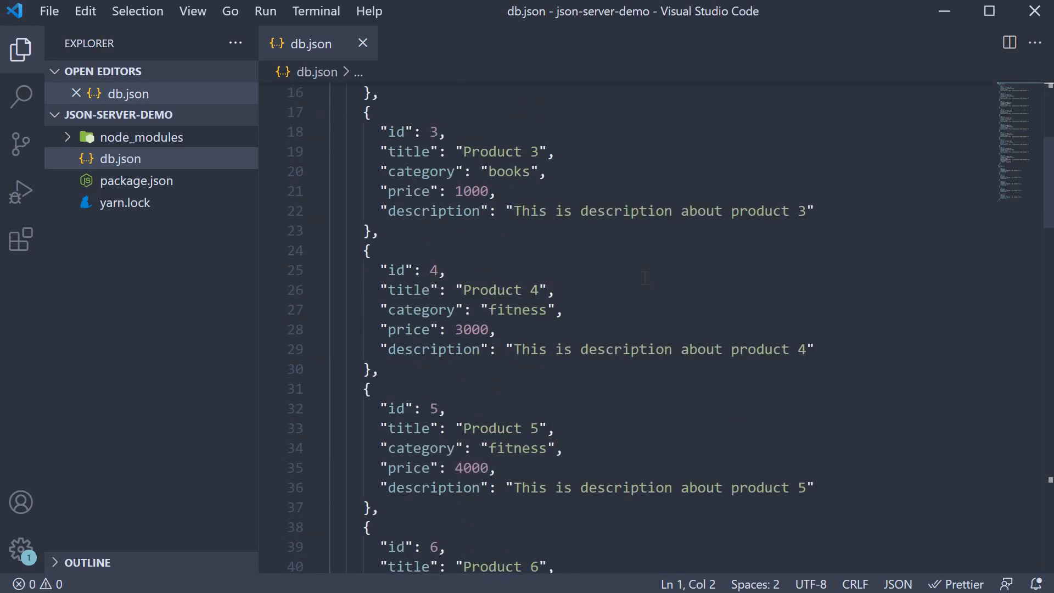
{"action": "scroll", "scroll_direction": "down", "scroll_amount": 3}
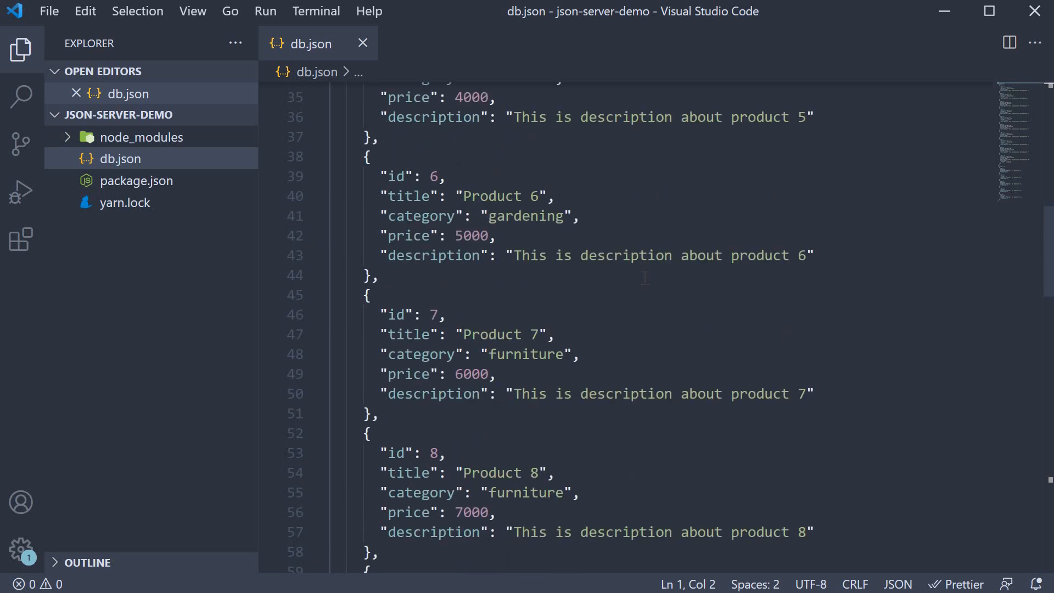
{"action": "scroll", "scroll_direction": "down", "scroll_amount": 3}
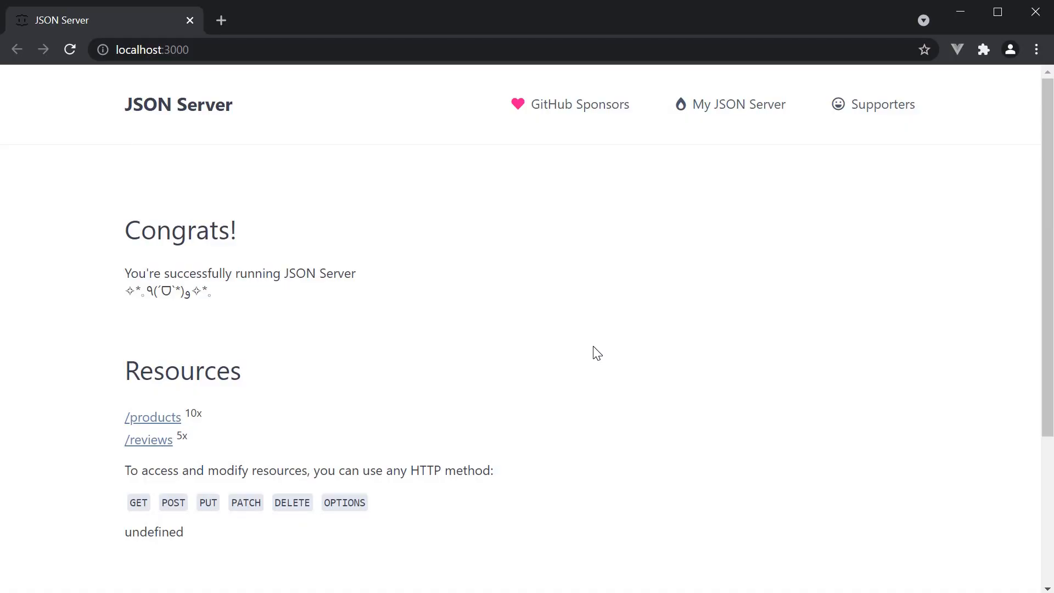
{"action": "mouse_move", "coordinate": [176, 107]}
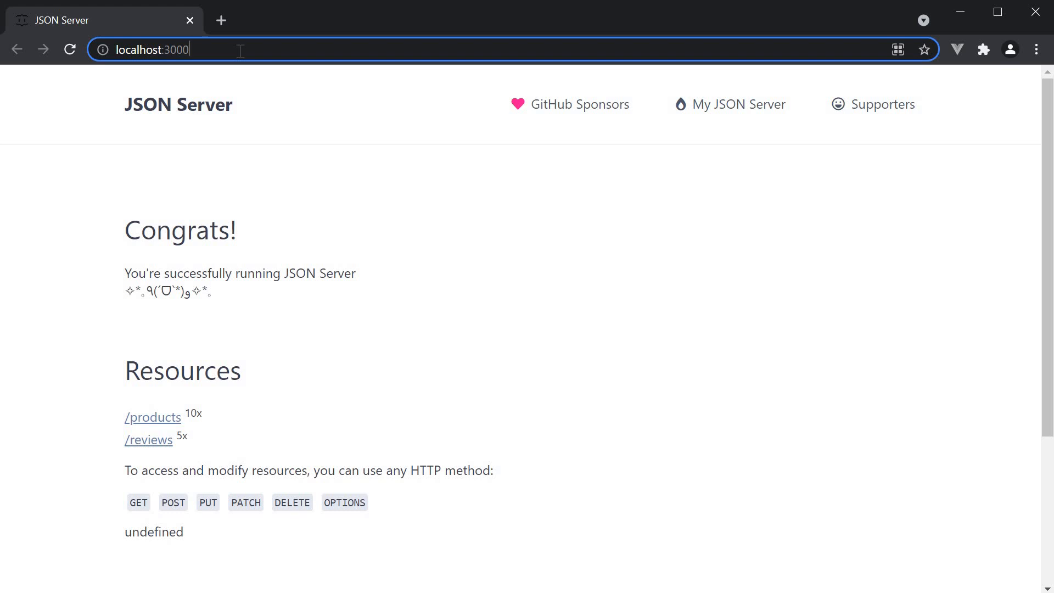
{"action": "type", "text": "/products"}
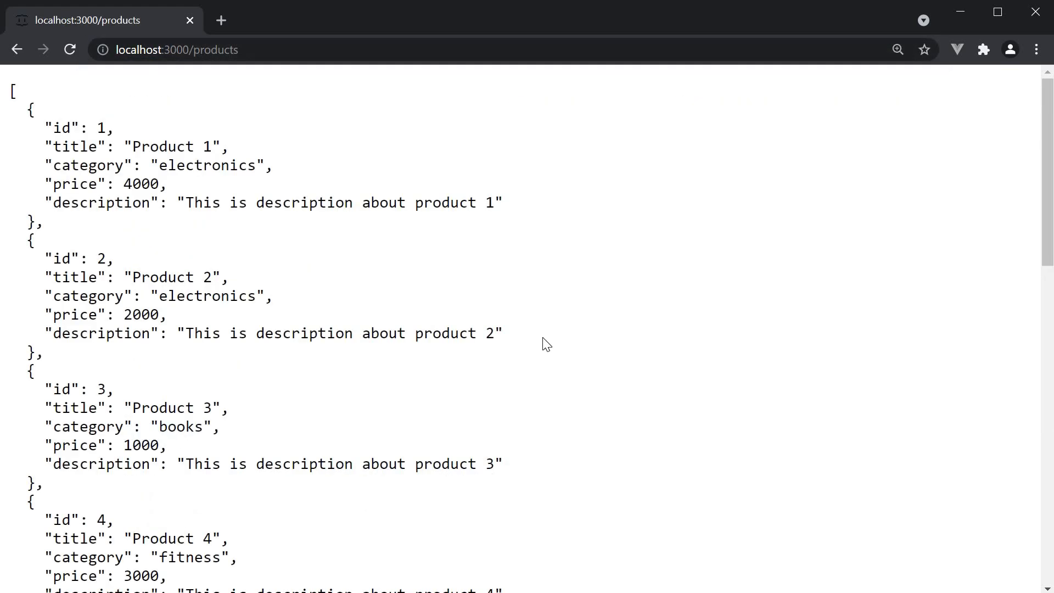
{"action": "scroll", "scroll_direction": "down", "scroll_amount": 3}
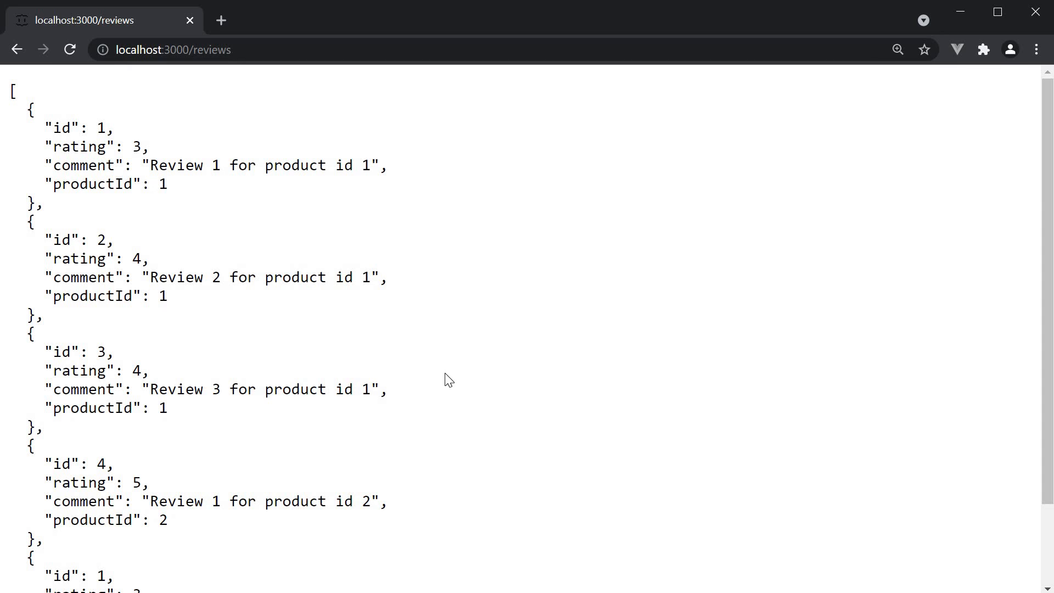
{"action": "scroll", "scroll_direction": "down", "scroll_amount": 3}
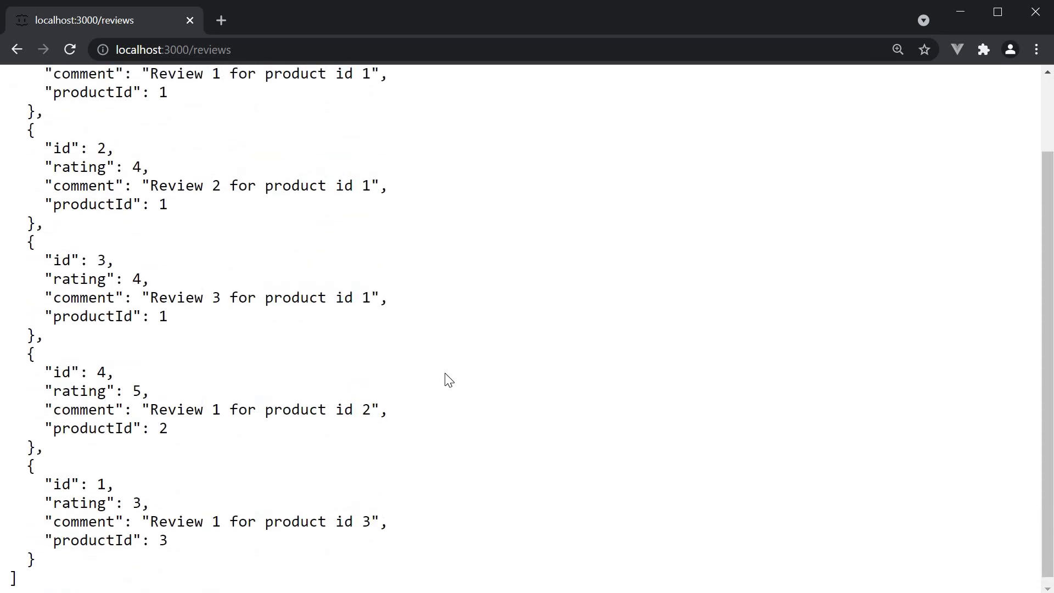
{"action": "scroll", "scroll_direction": "up", "scroll_amount": 3}
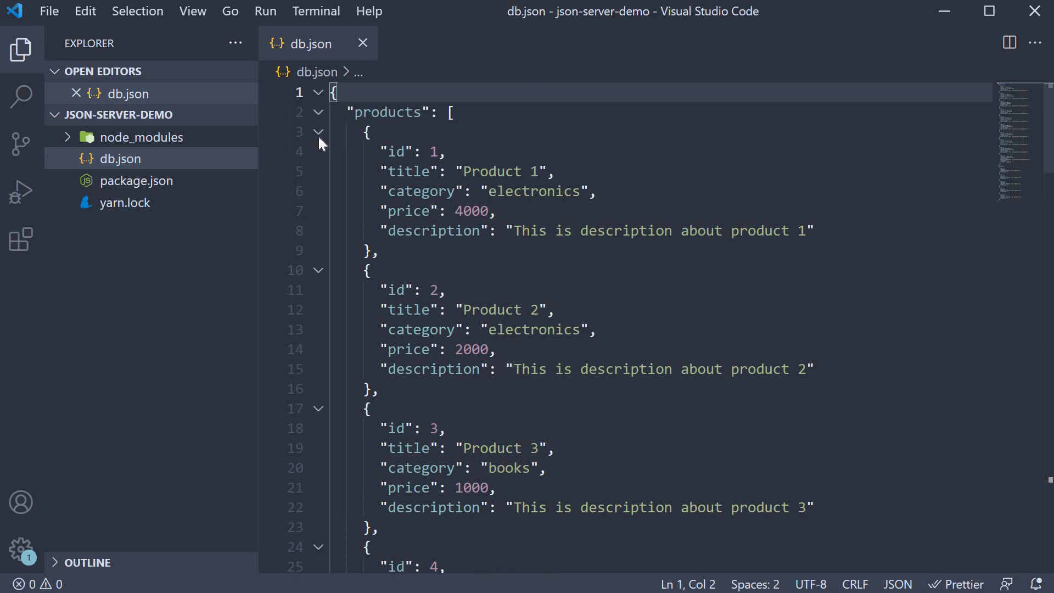
{"action": "left_click", "coordinate": [319, 112]}
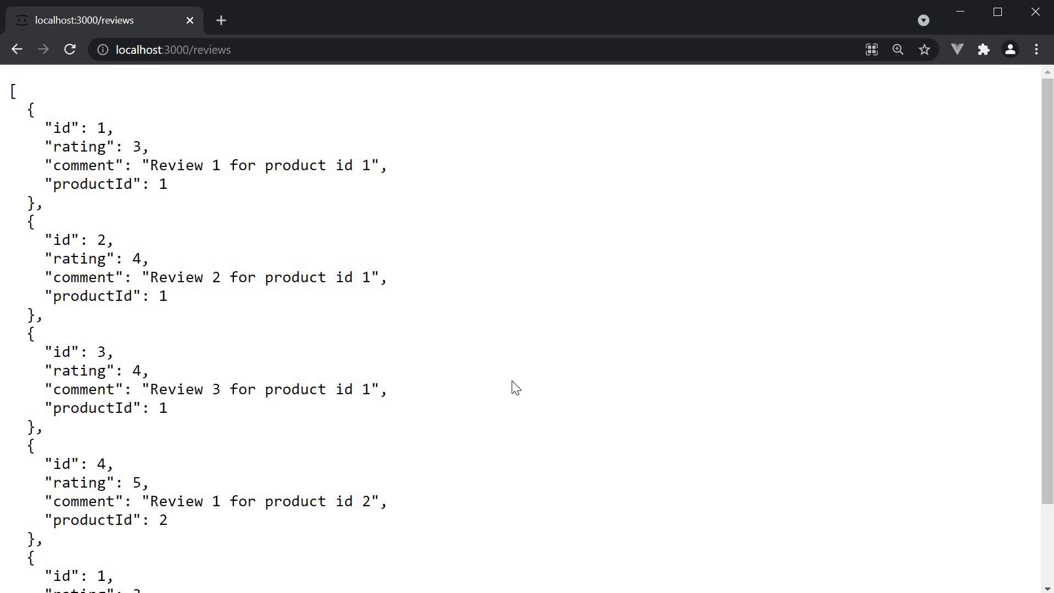
{"action": "mouse_move", "coordinate": [516, 379]}
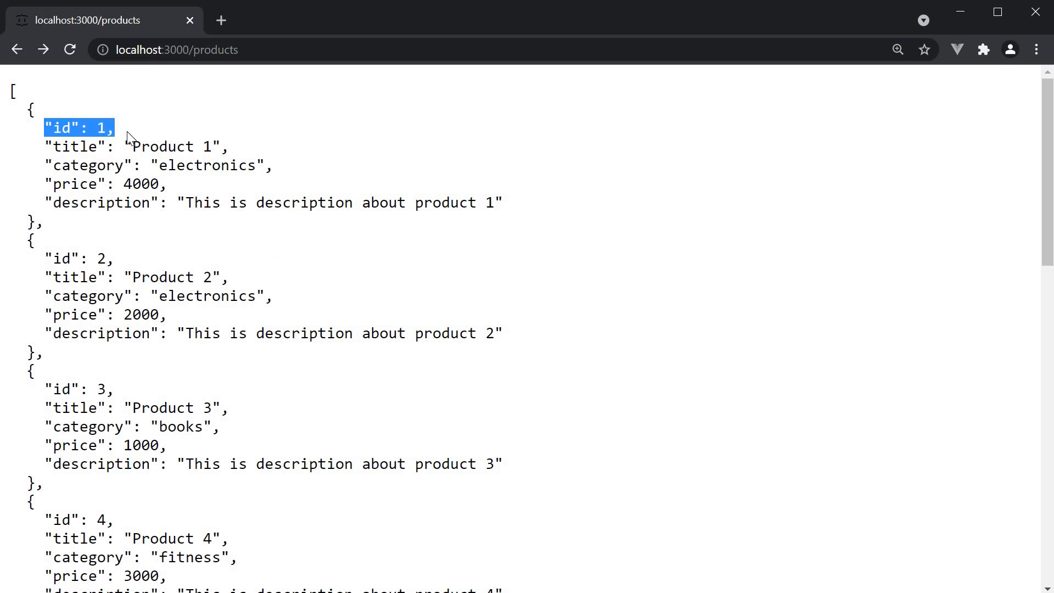
{"action": "mouse_move", "coordinate": [287, 68]}
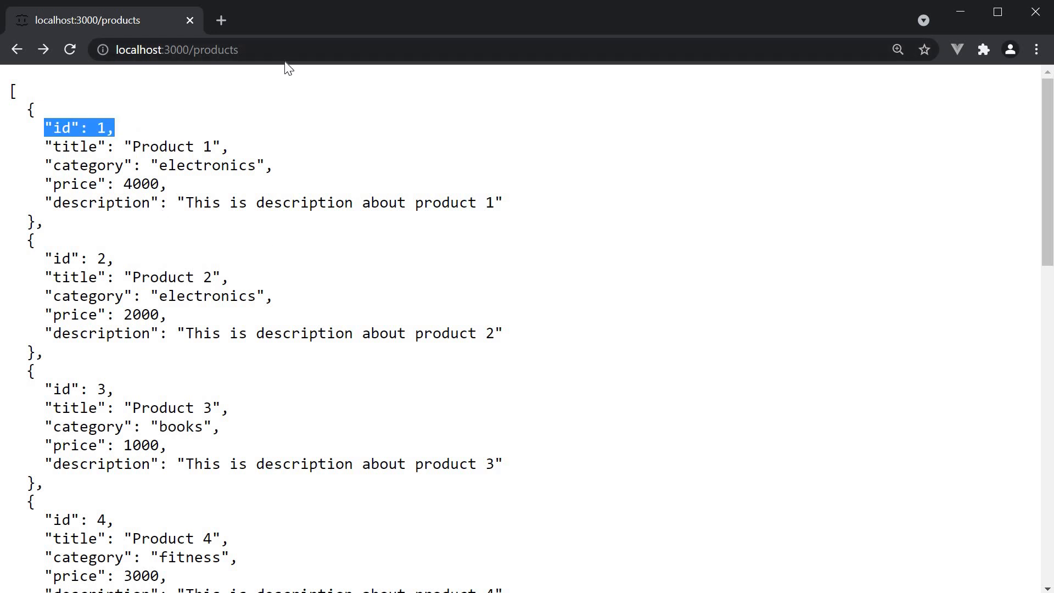
Fetch localhost:3000/products/1 to return the single product object with id 1.
{"action": "left_click", "coordinate": [130, 136]}
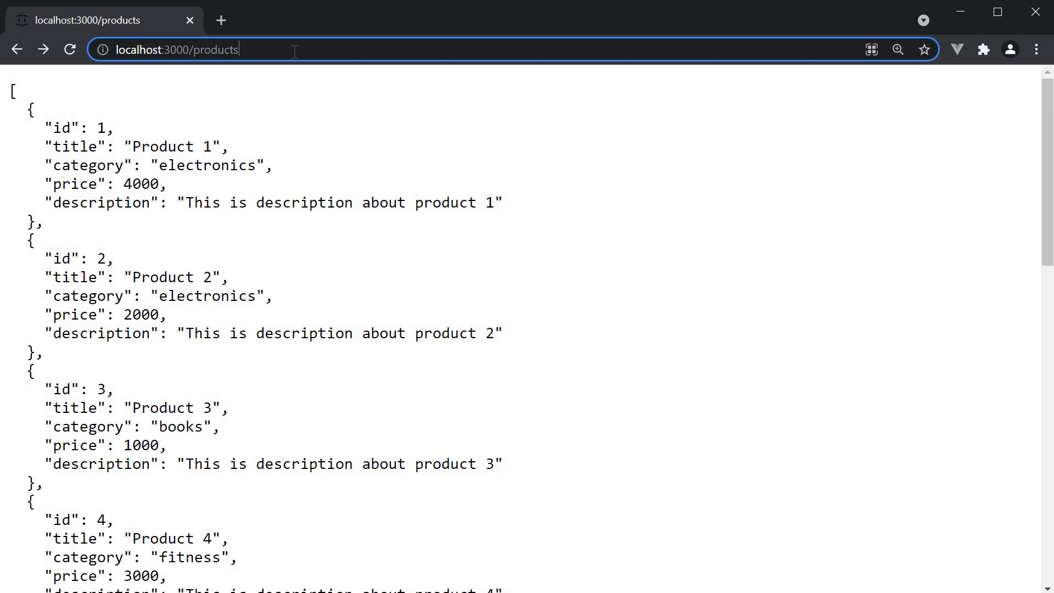
{"action": "type", "text": "/1"}
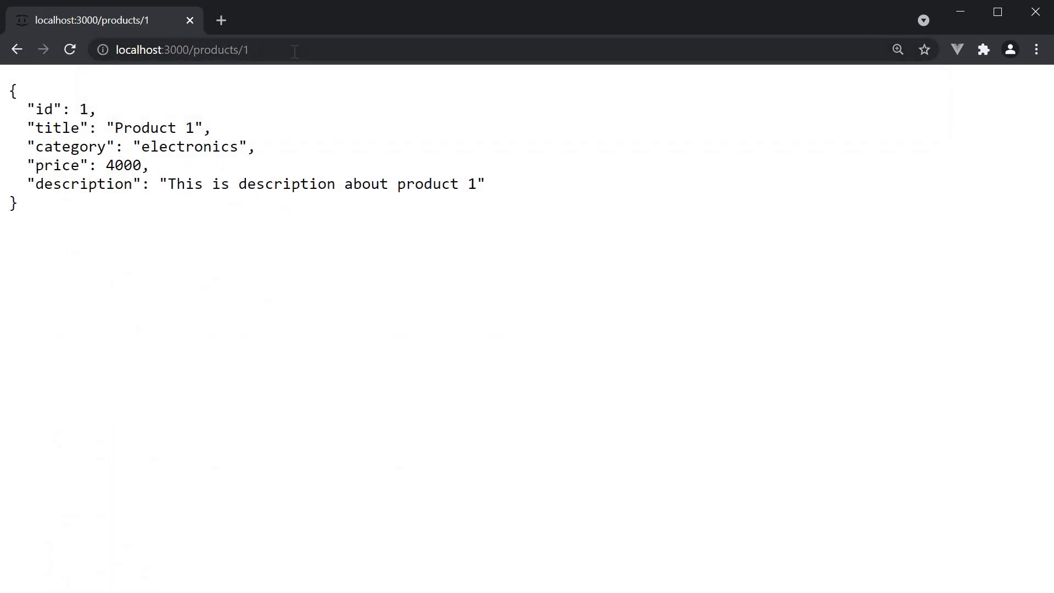
{"action": "mouse_move", "coordinate": [311, 288]}
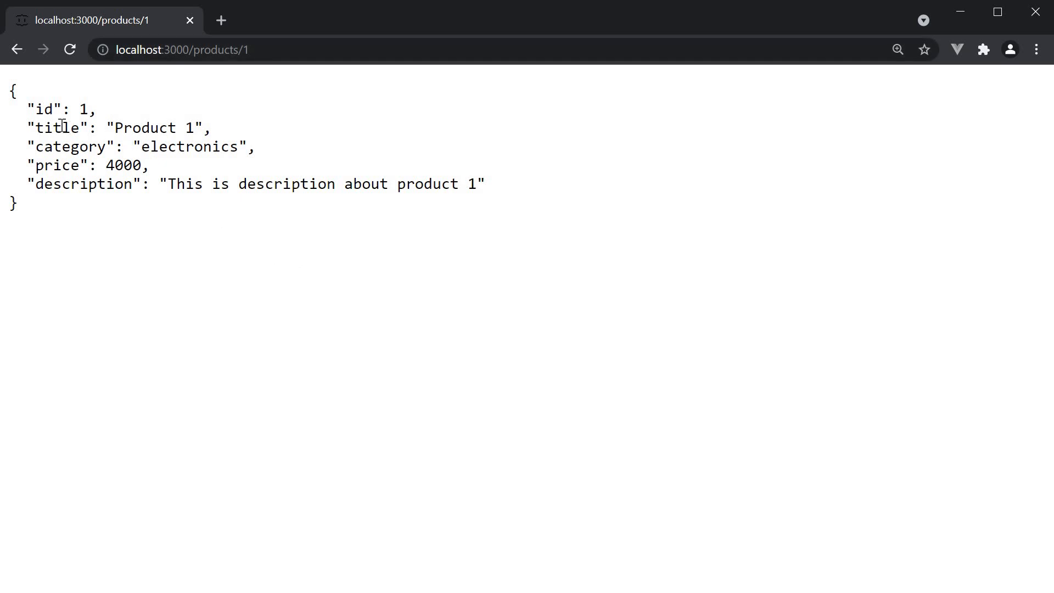
{"action": "double_click", "coordinate": [60, 109]}
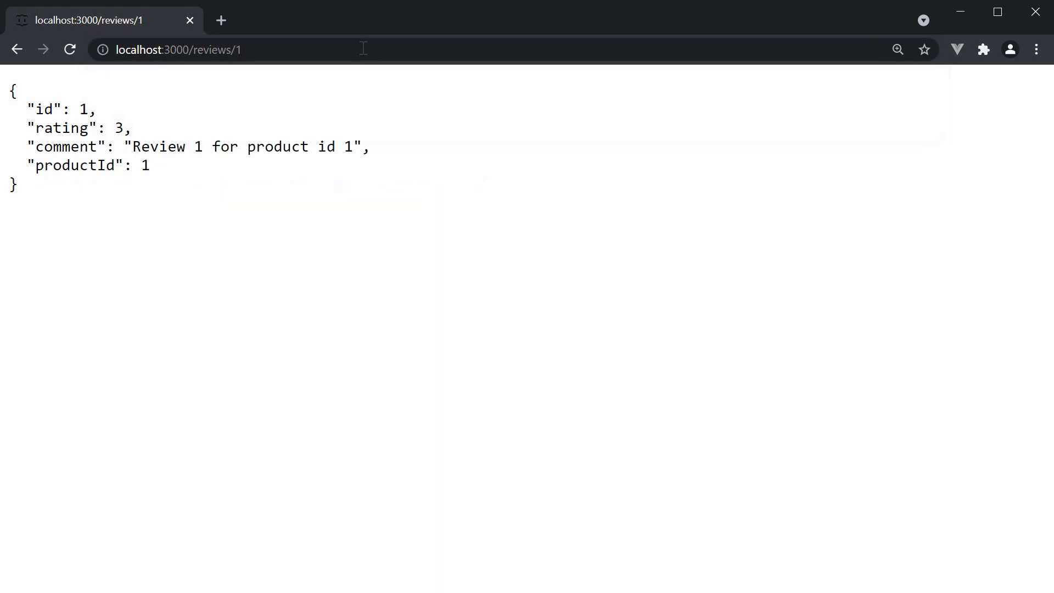
{"action": "mouse_move", "coordinate": [363, 196]}
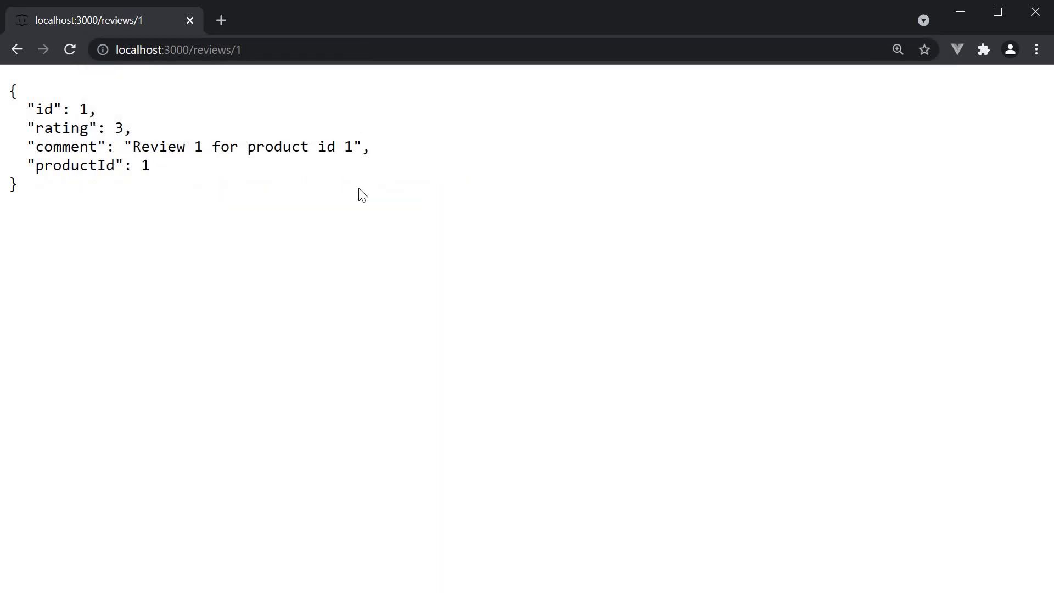
{"action": "mouse_move", "coordinate": [54, 109]}
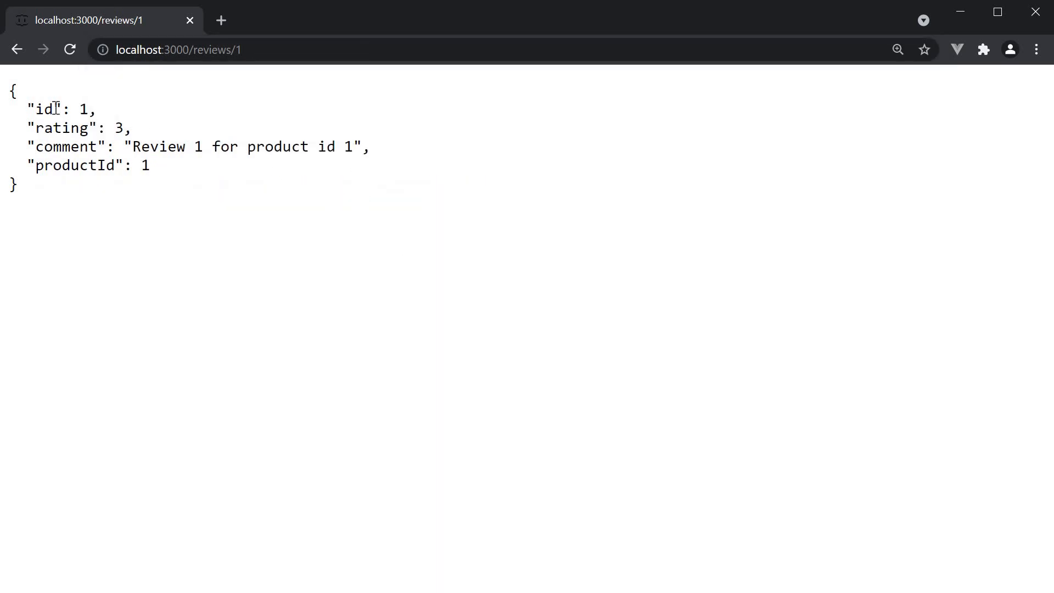
{"action": "mouse_move", "coordinate": [237, 252]}
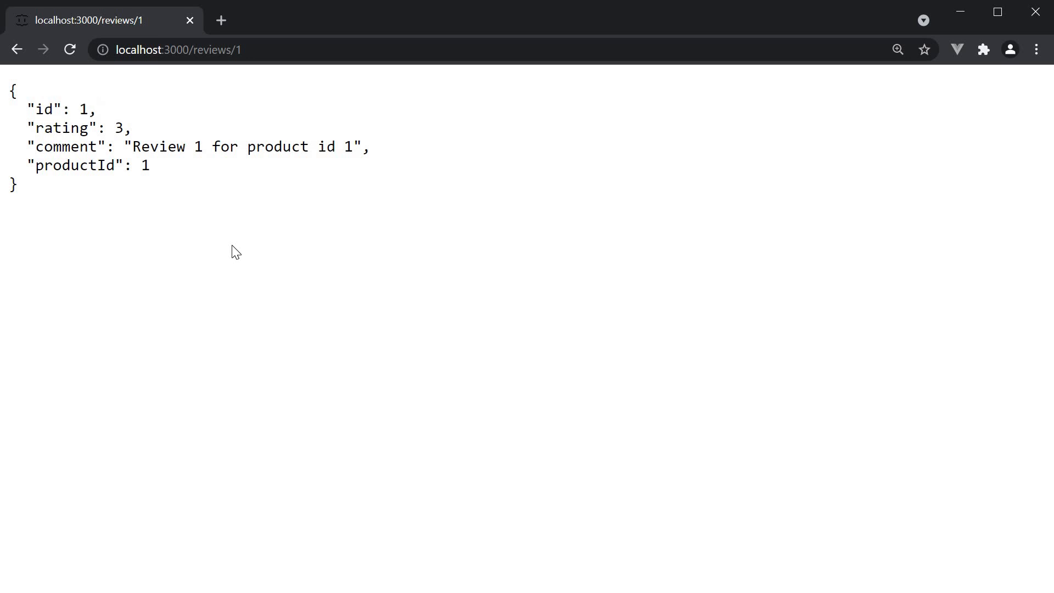